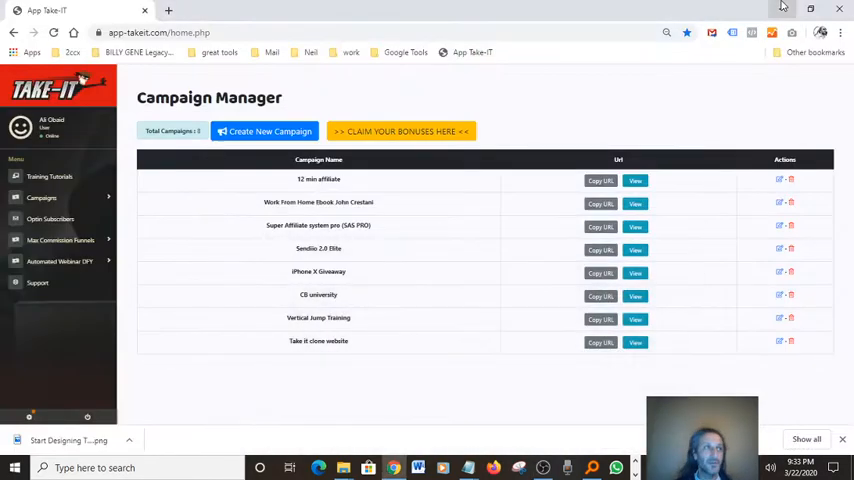
mouse_move(784, 8)
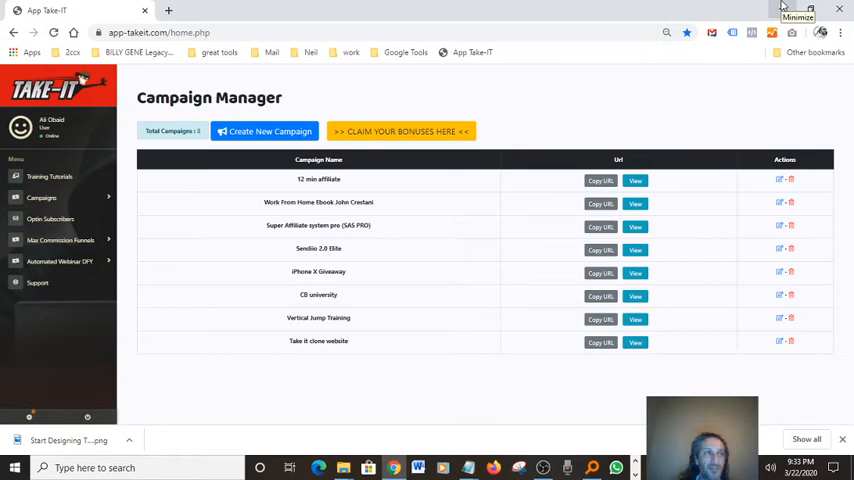